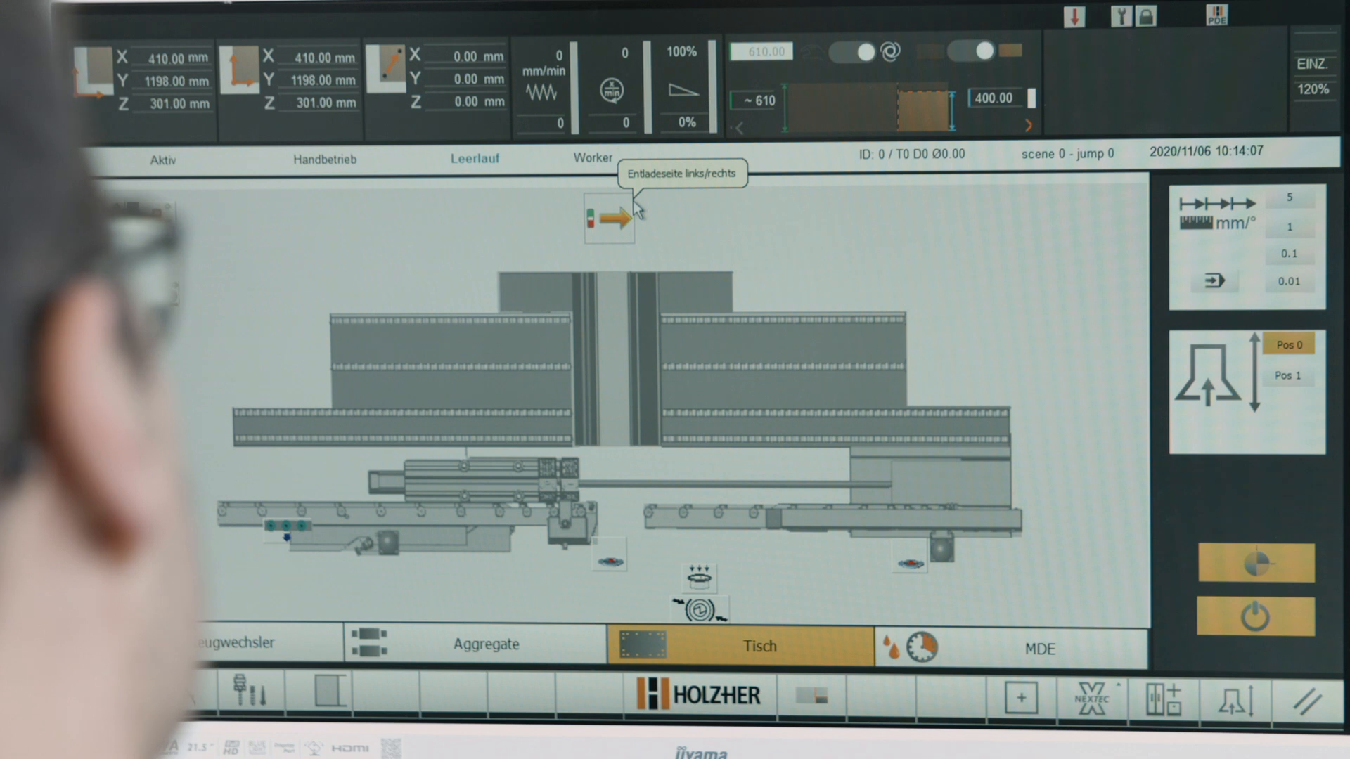
Toggle the Entladeseite unloading side between left and right on the Tisch screen.
click(609, 218)
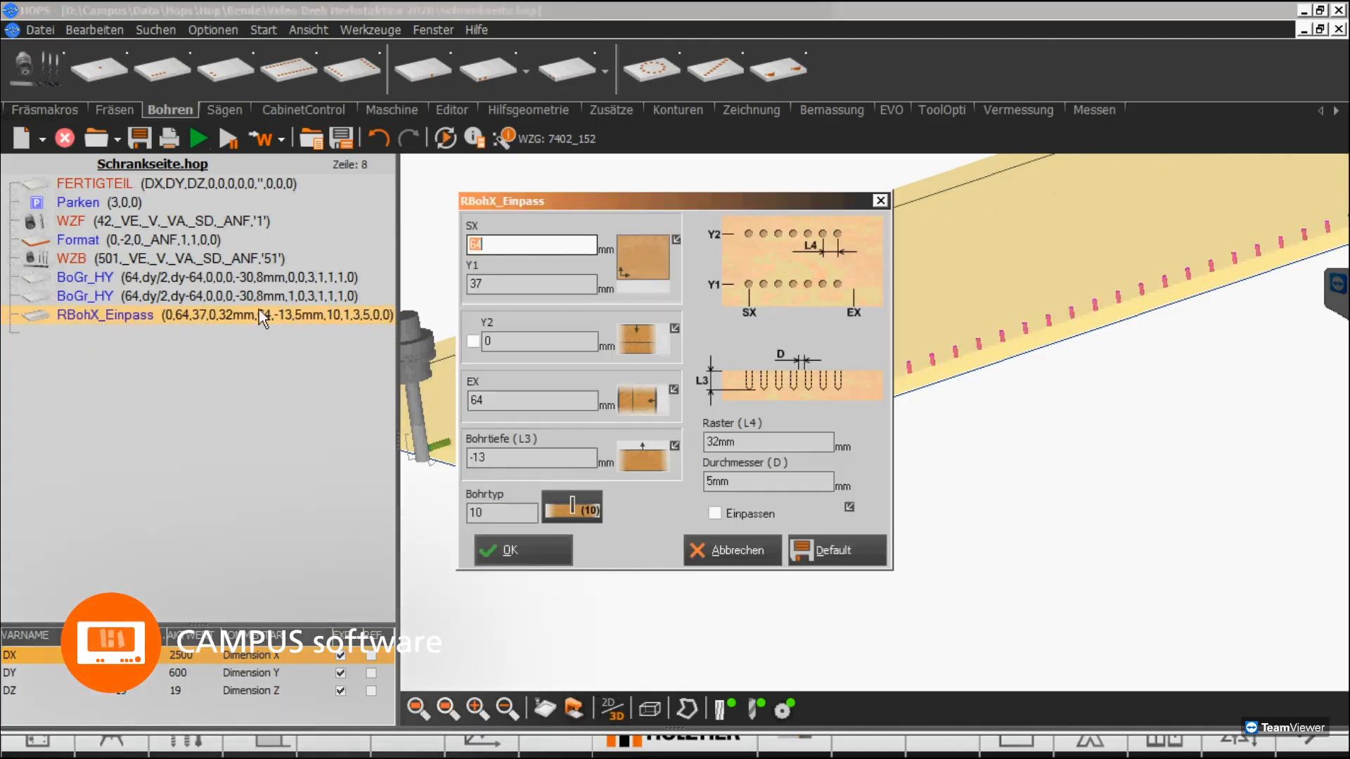
Tick Y2 in RBohX_Einpass and select the Y2 position field for editing.
click(472, 342)
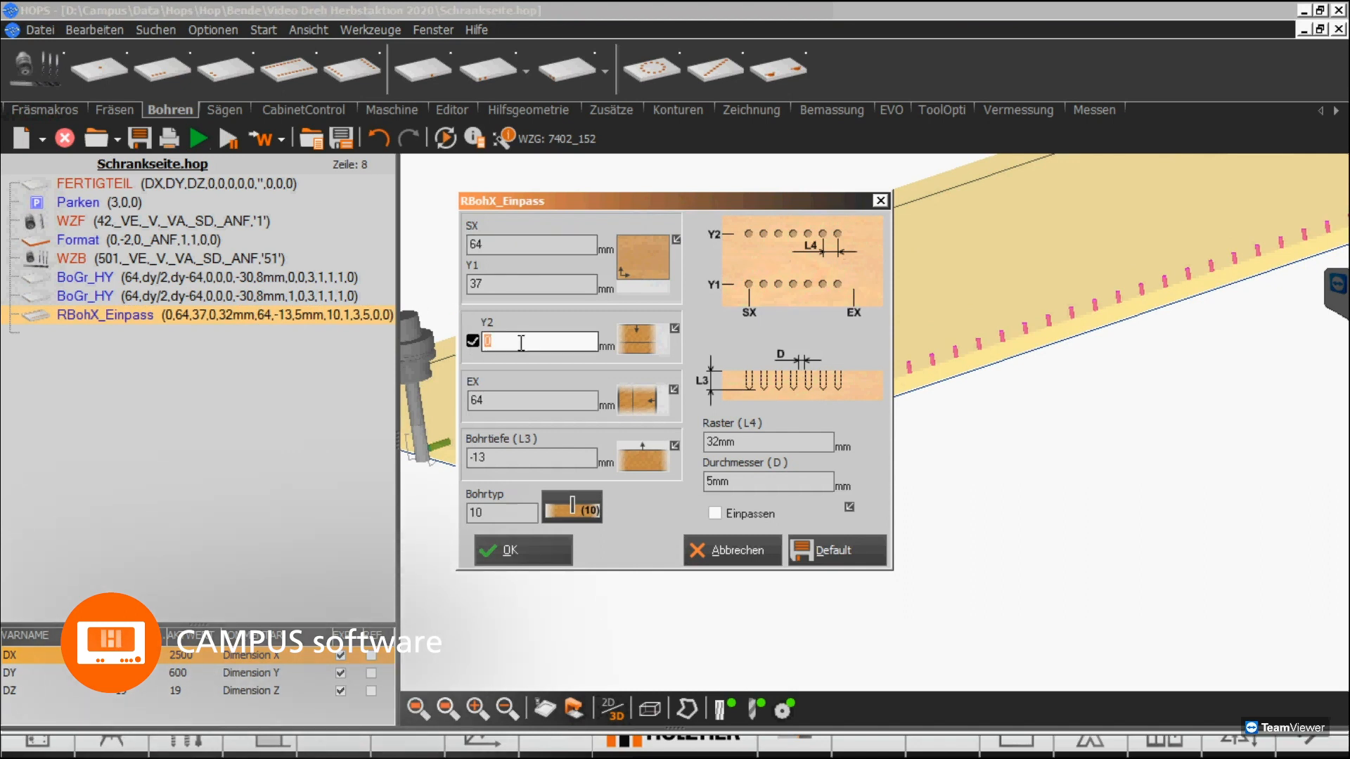
click(509, 550)
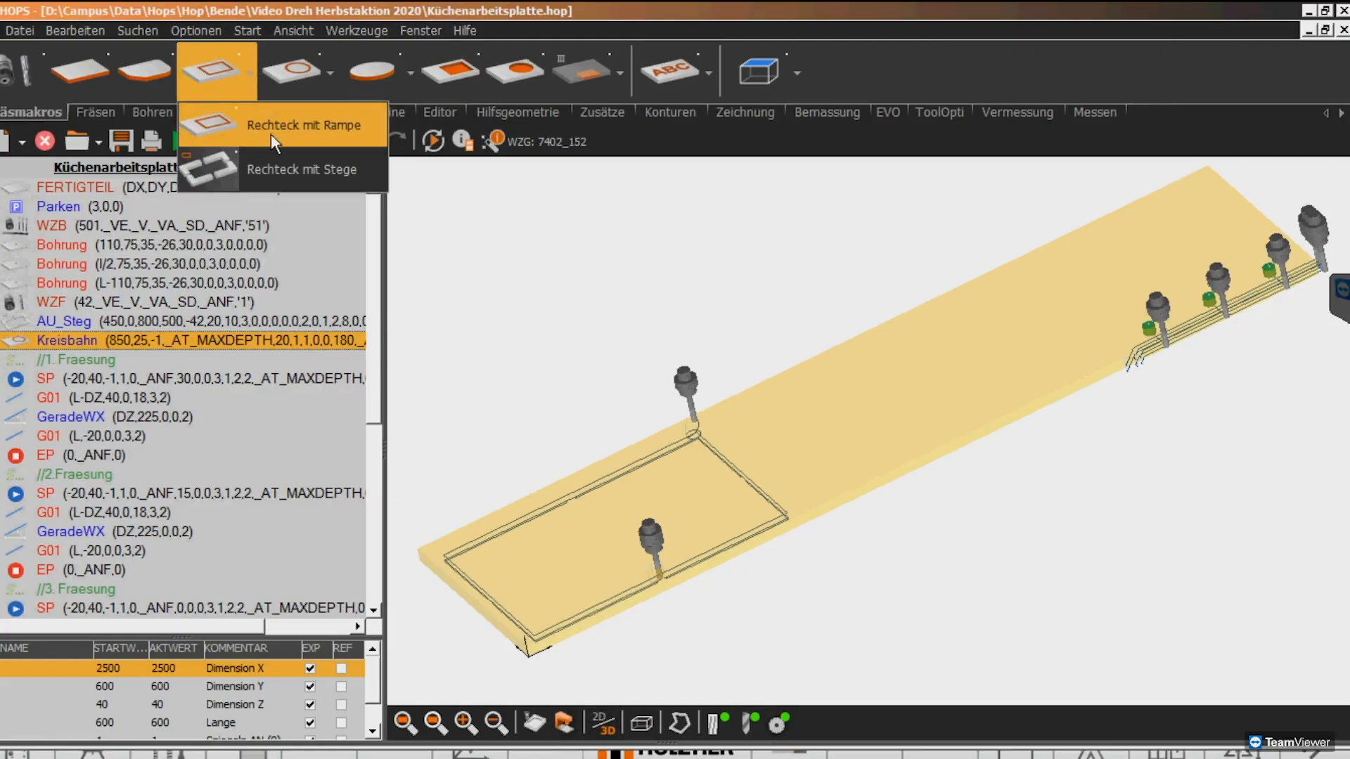
Add the rectangle cut-out macro from Fräsmakros and start entering its dimensions.
click(304, 125)
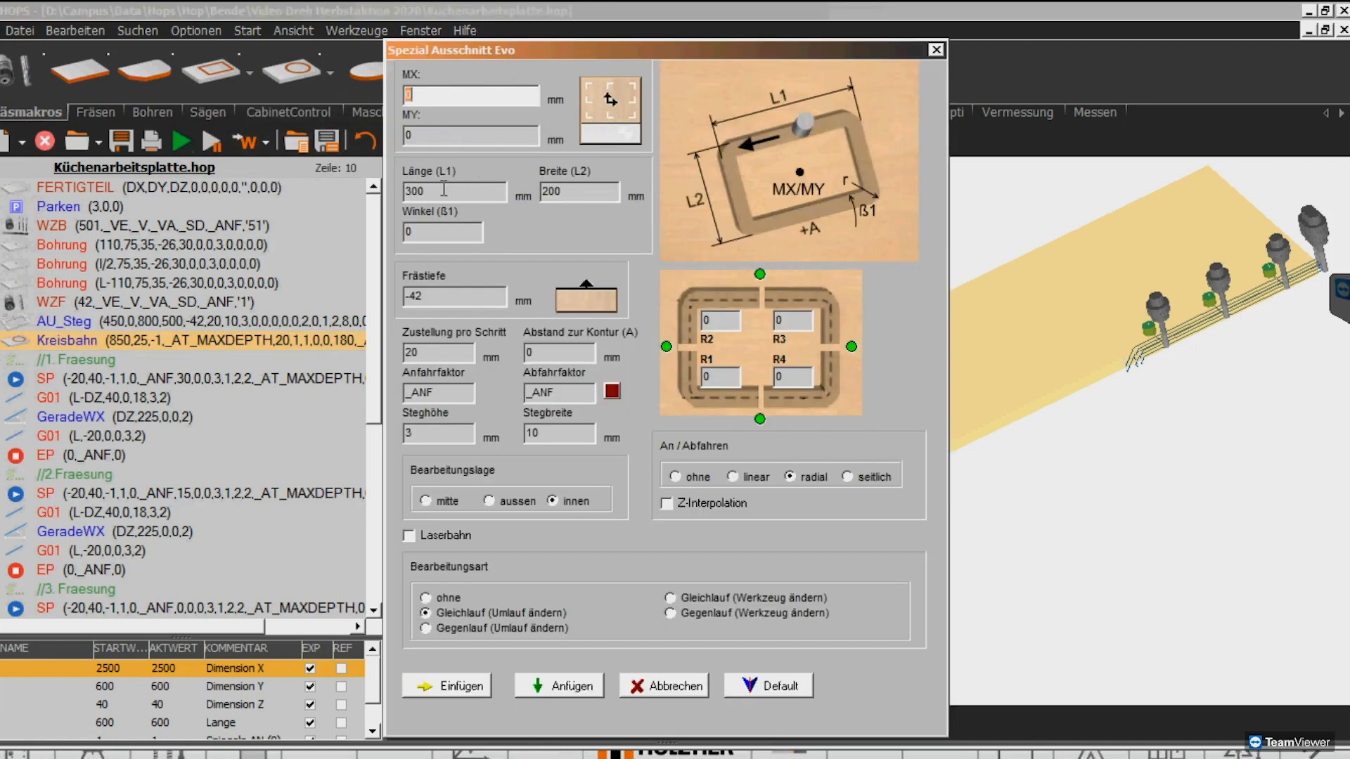
text(1)
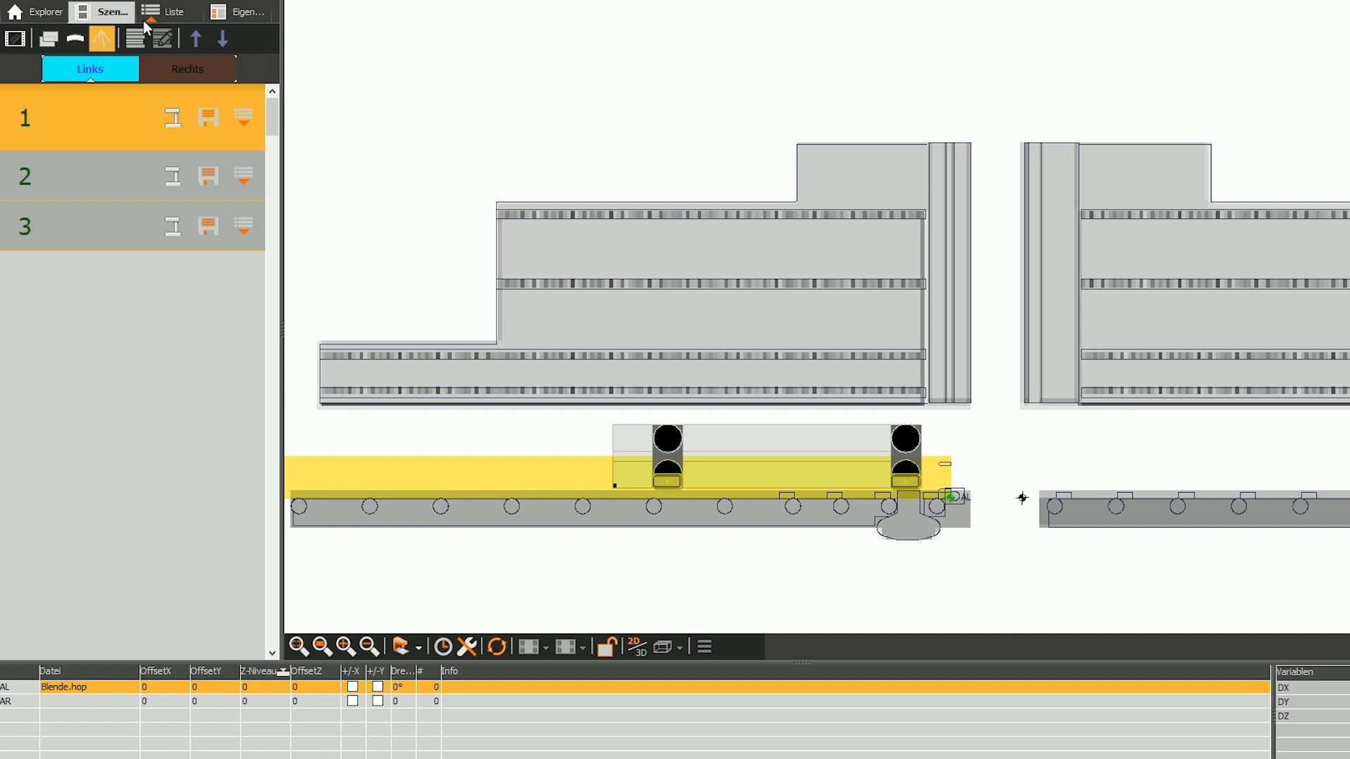
Open the Szenen tab, then confirm CNC export of the orange tall cabinet to Kueche_RW_2_2.
click(98, 176)
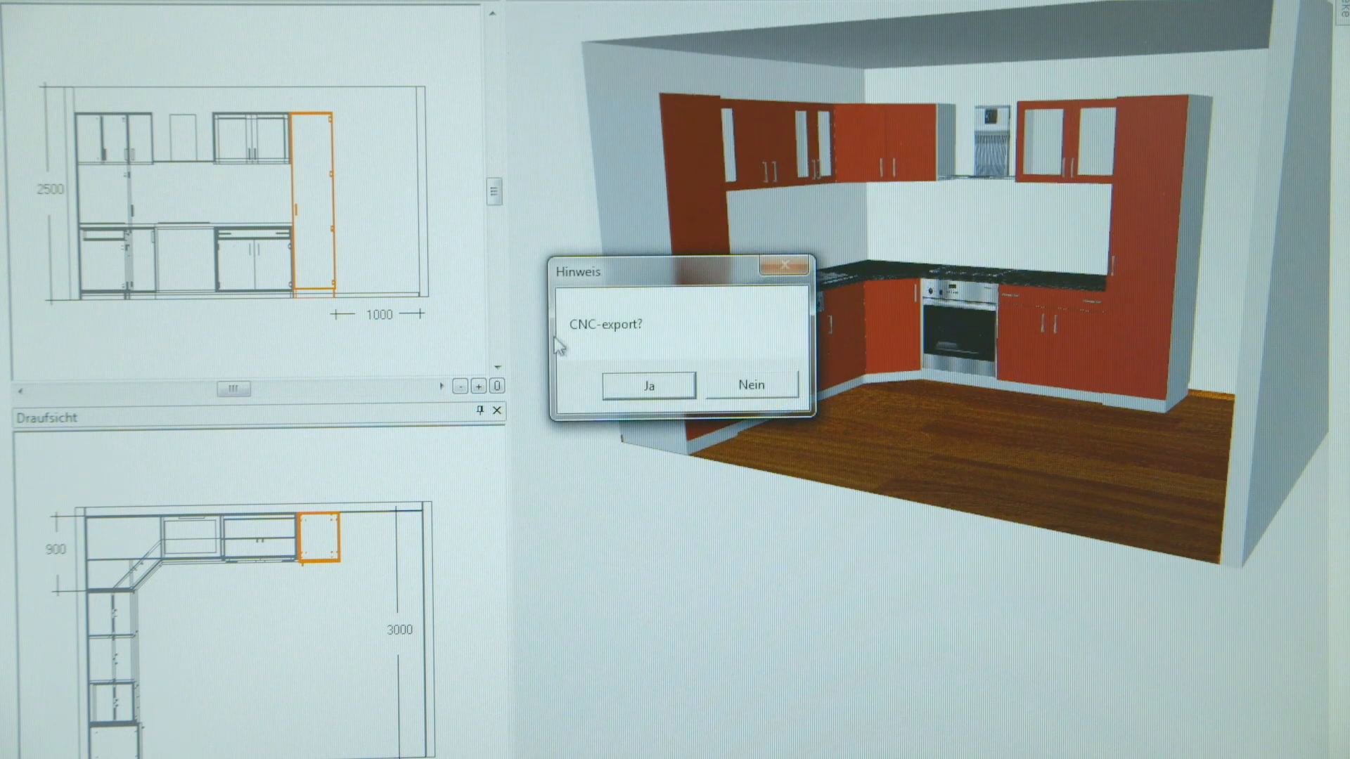
click(647, 384)
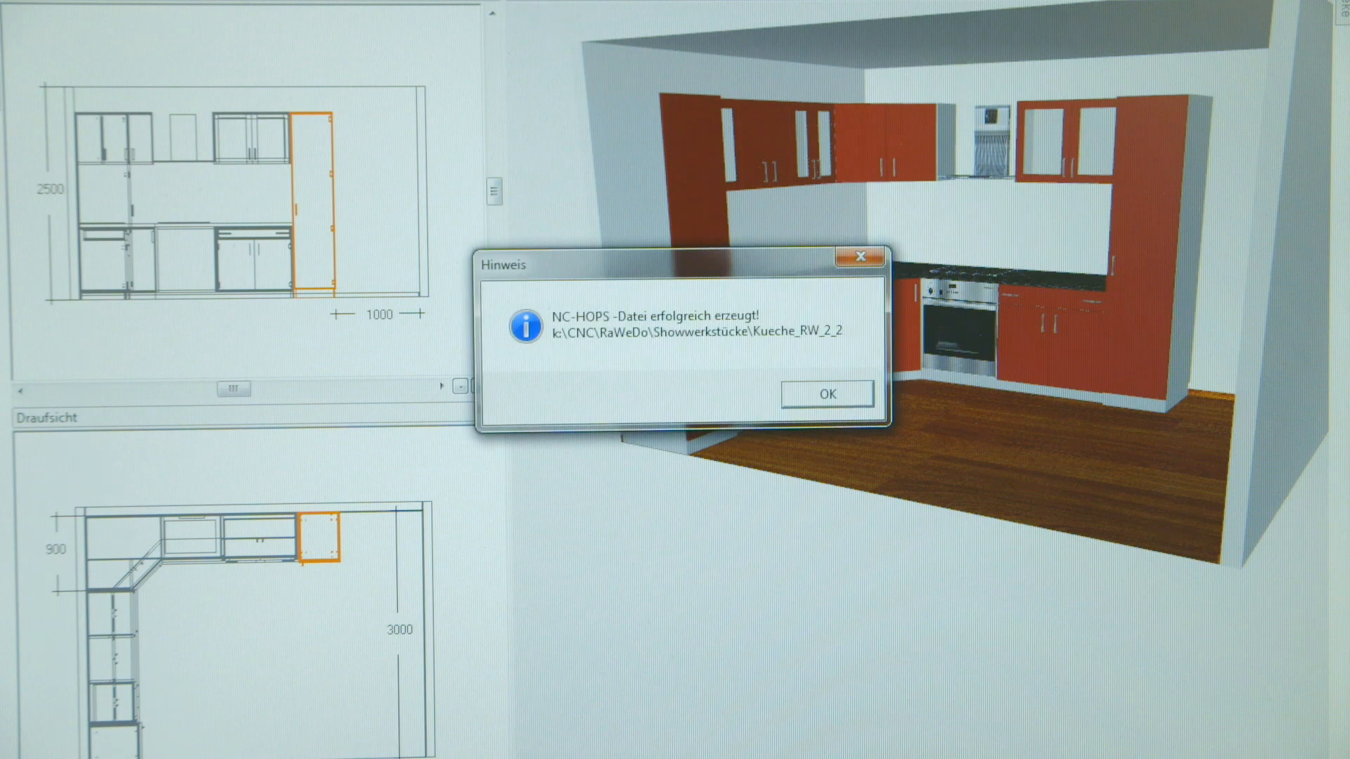
click(824, 393)
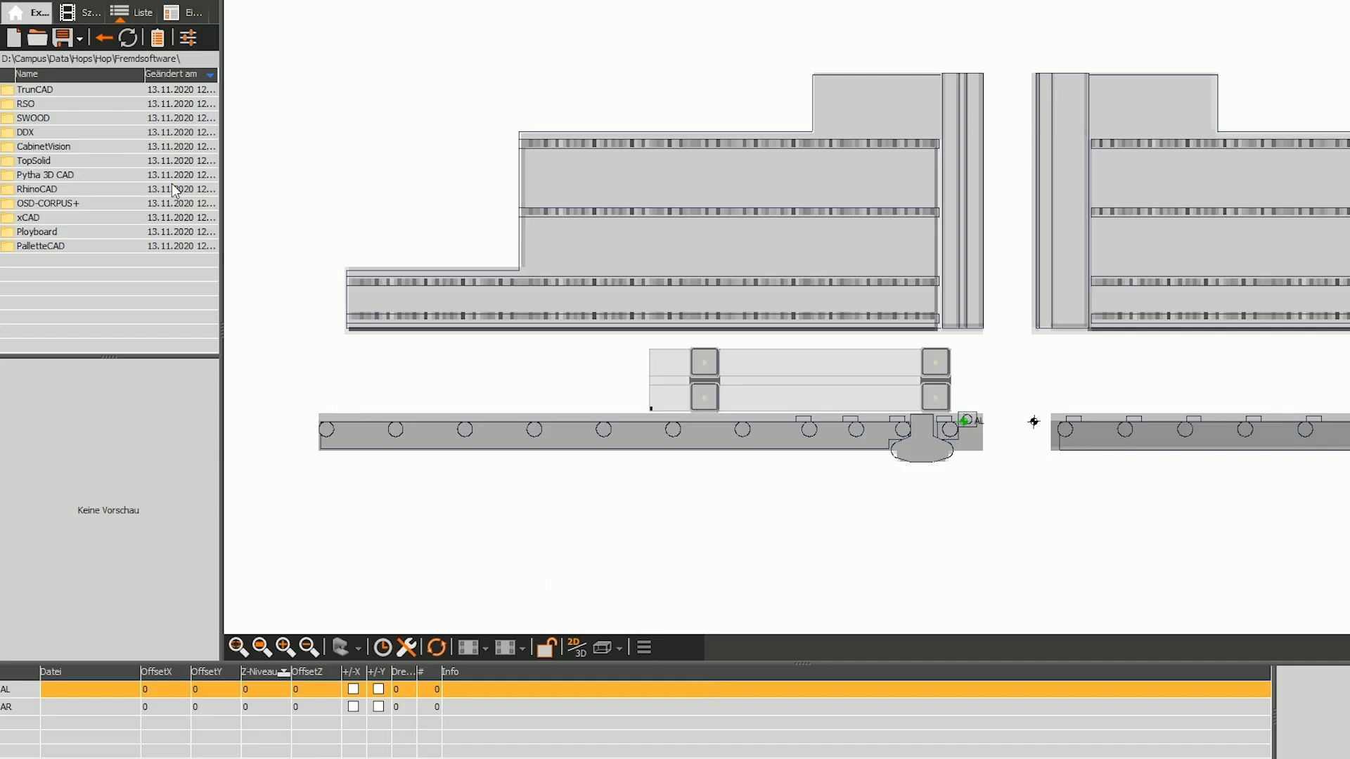
Preview a TrunCAD program, then place the second DXF panel on table position AL.
double_click(36, 89)
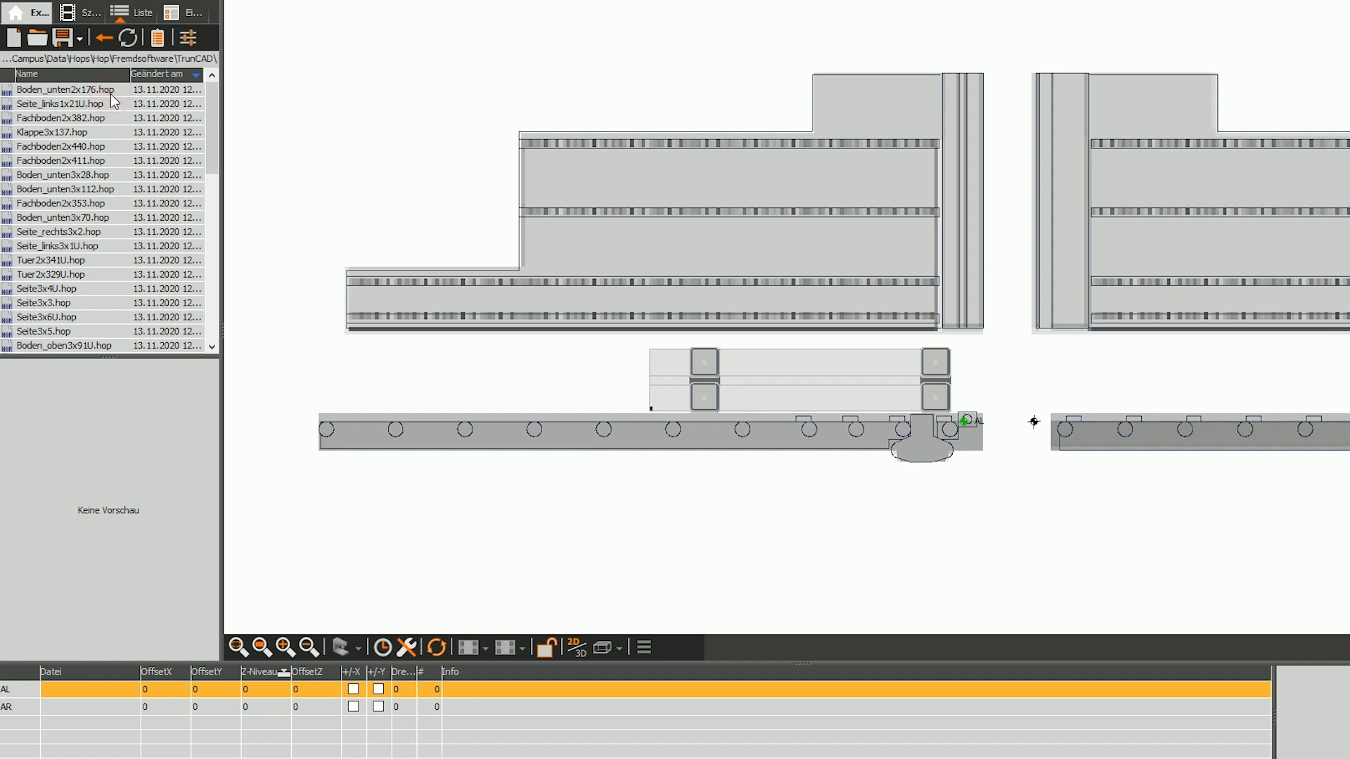
click(65, 89)
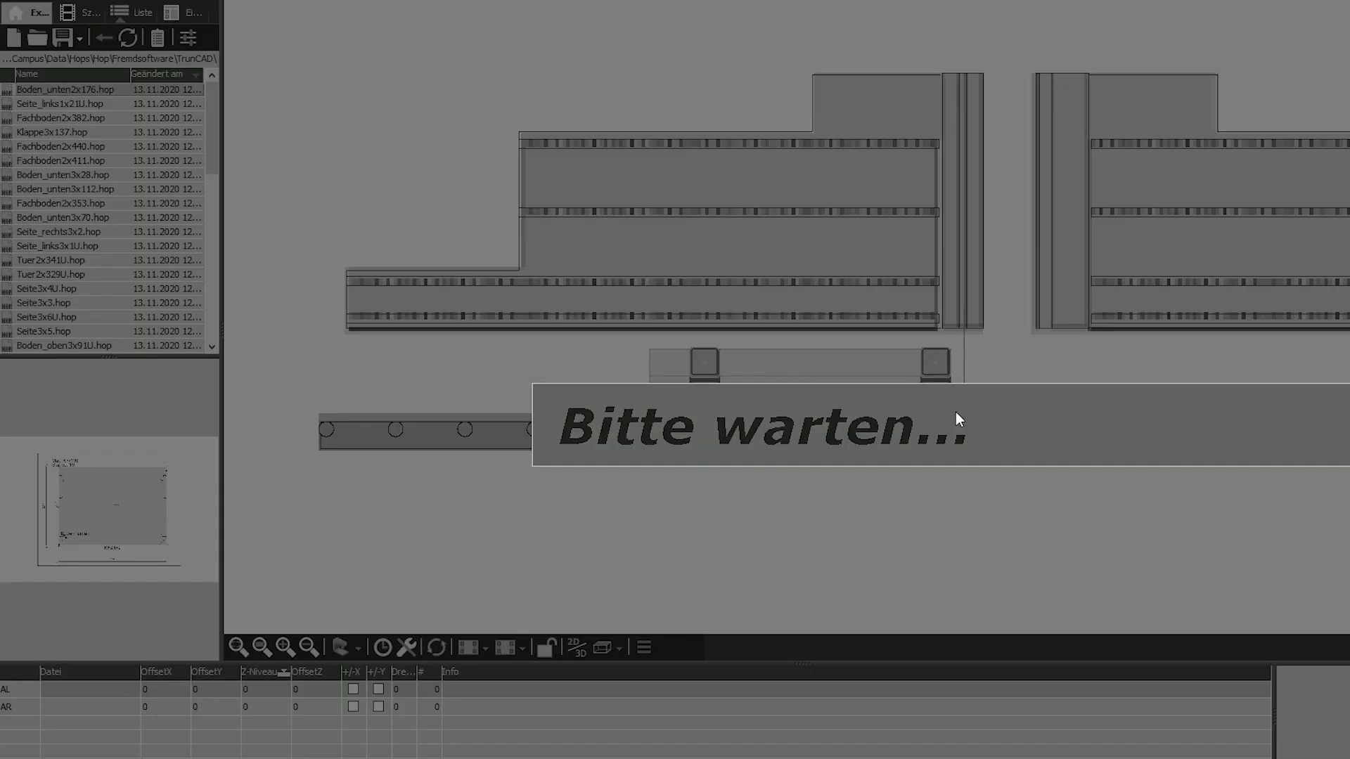
click(65, 89)
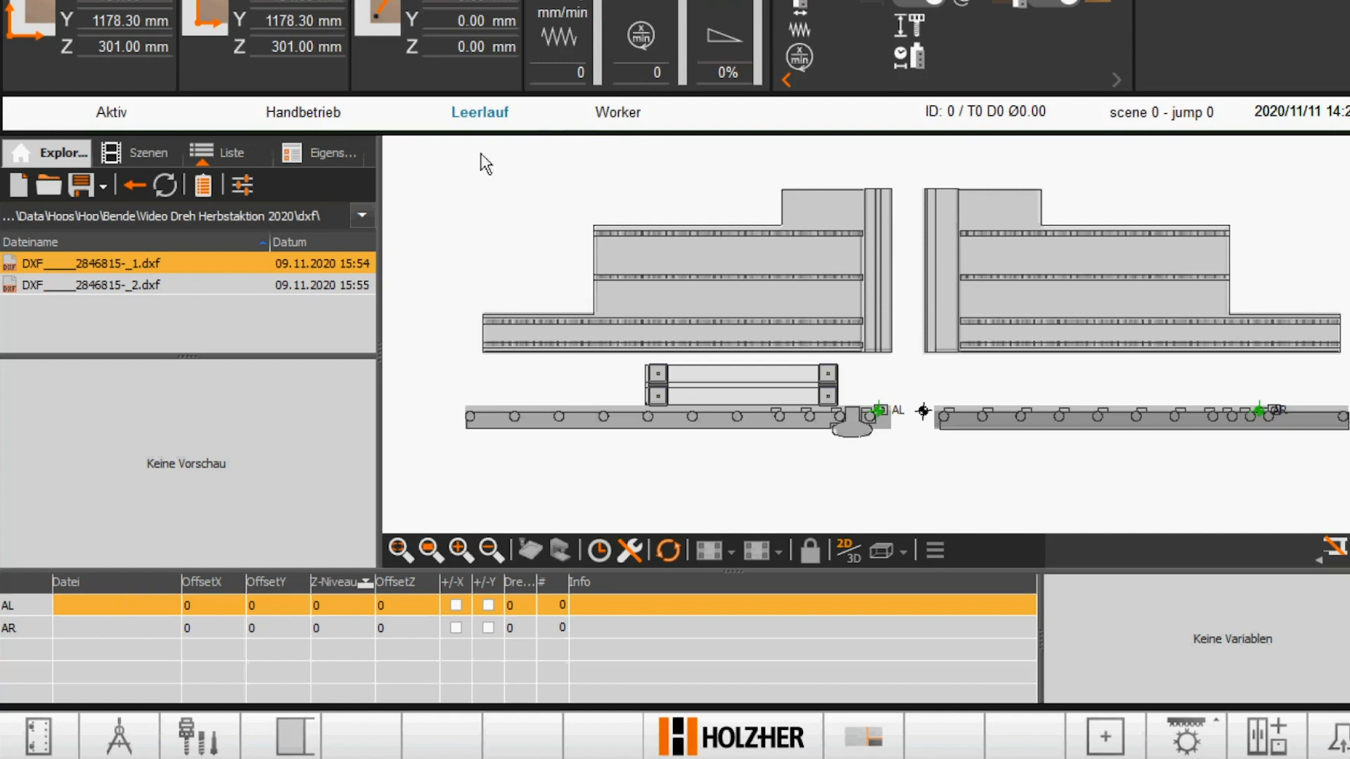
click(112, 284)
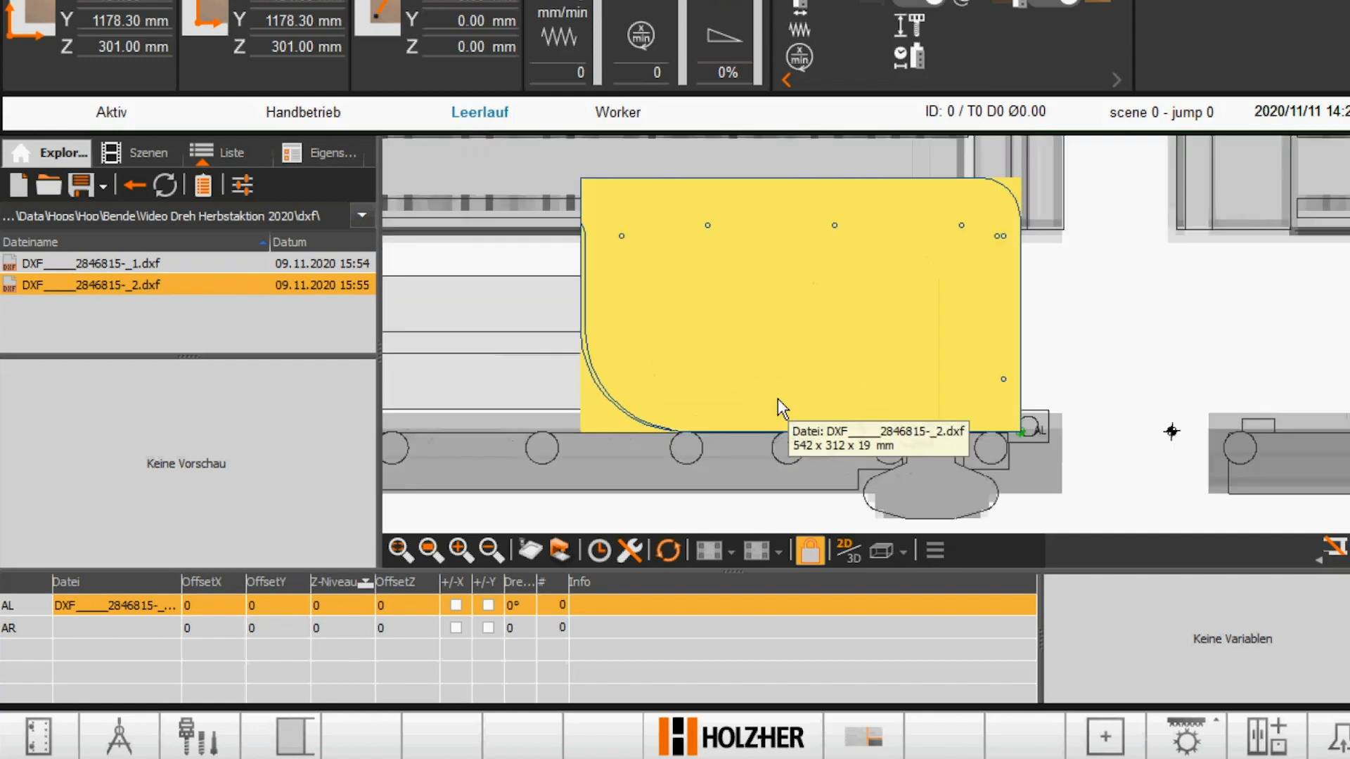
mouse_move(801, 473)
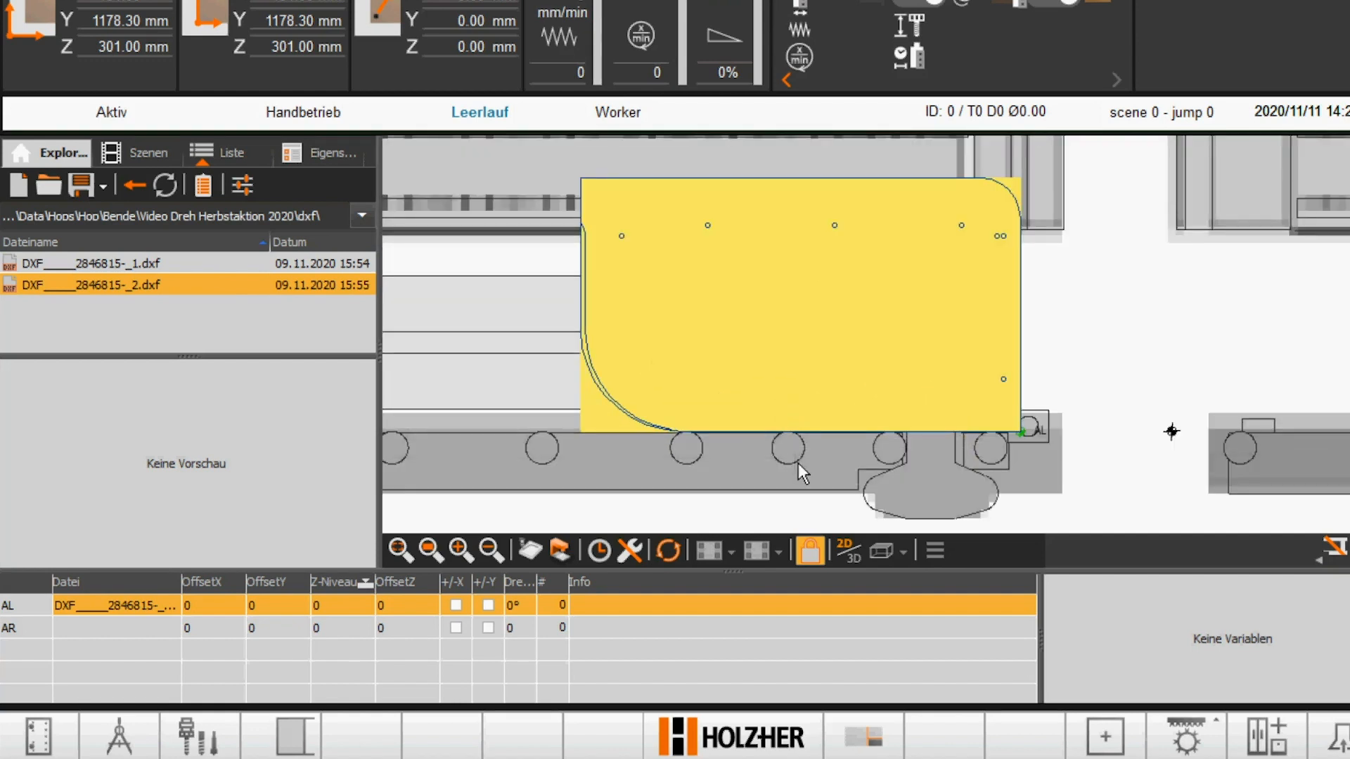
click(849, 552)
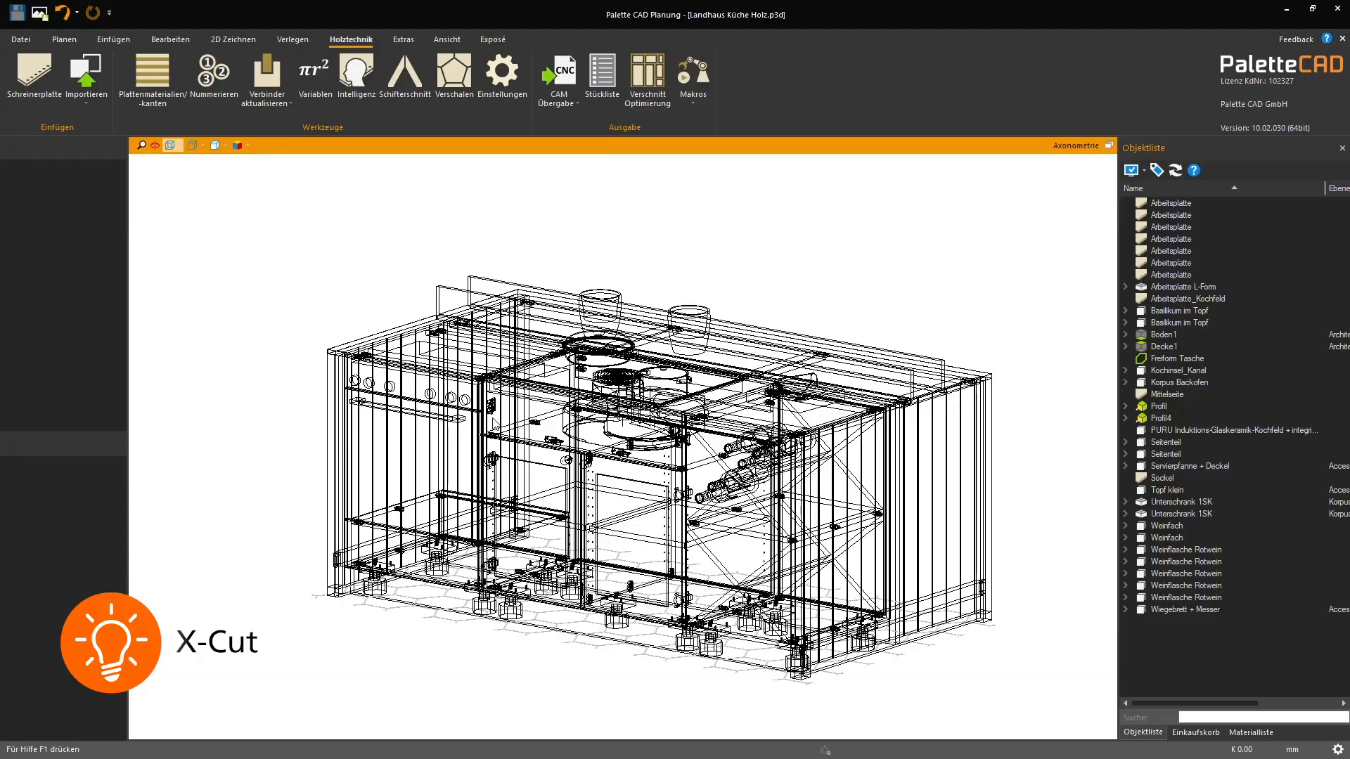
Finish rotating the kitchen view, then open Holztechnik > CAM Übergabe and scroll the panel list.
scroll(up, 3)
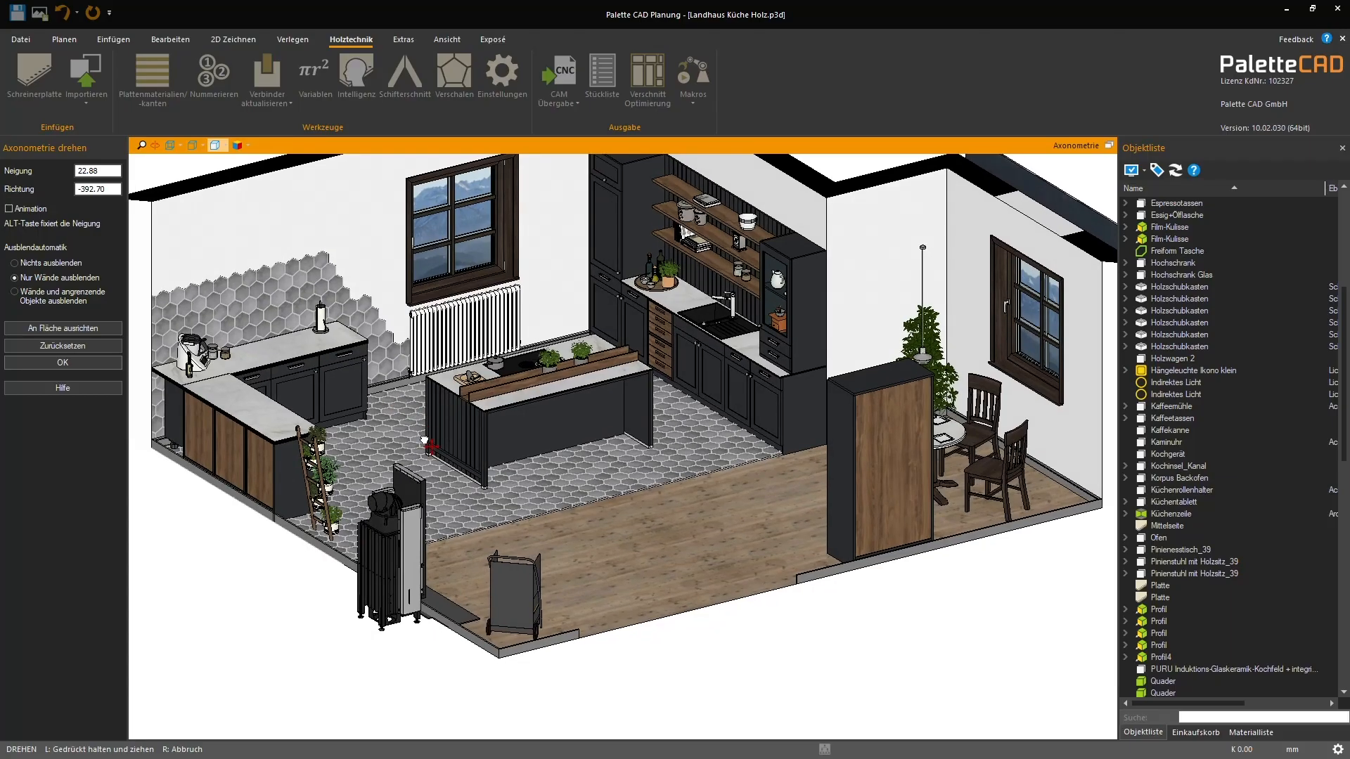
click(62, 363)
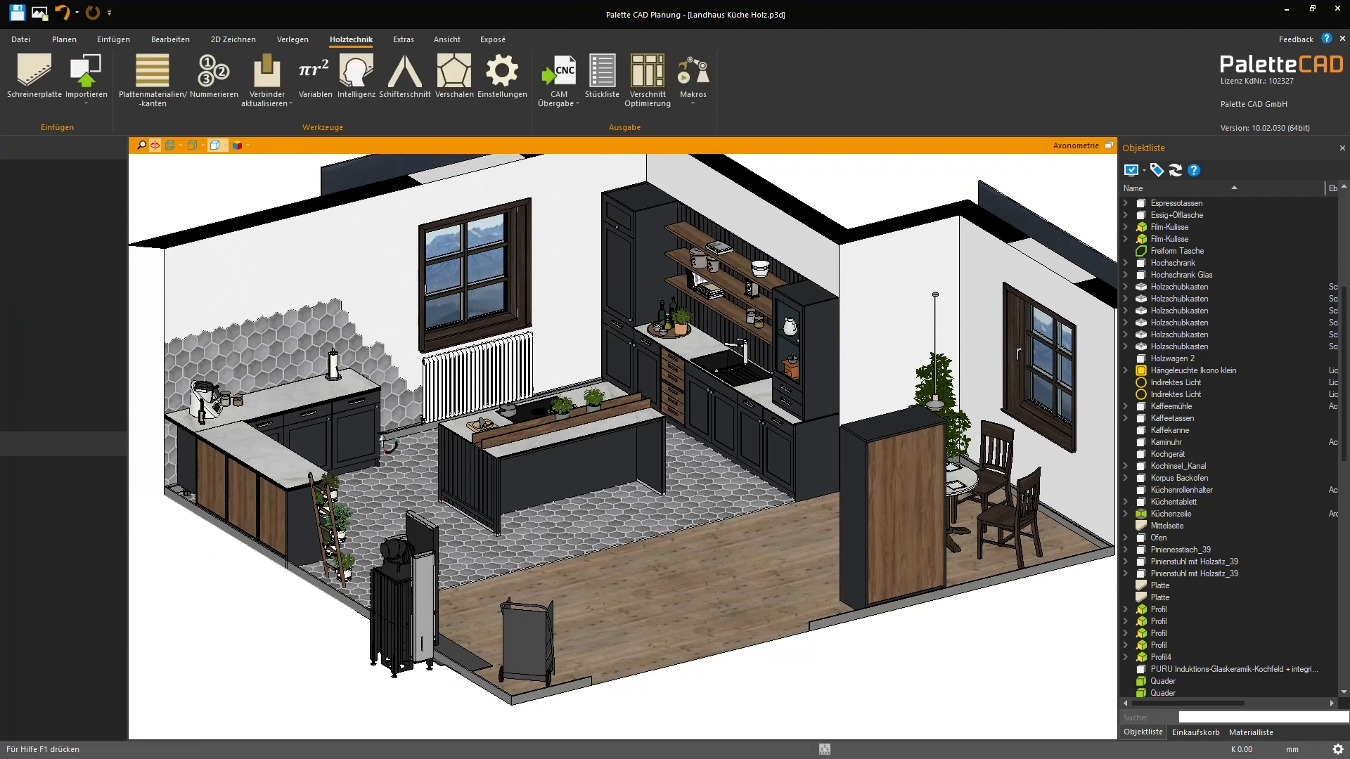
mouse_move(405, 73)
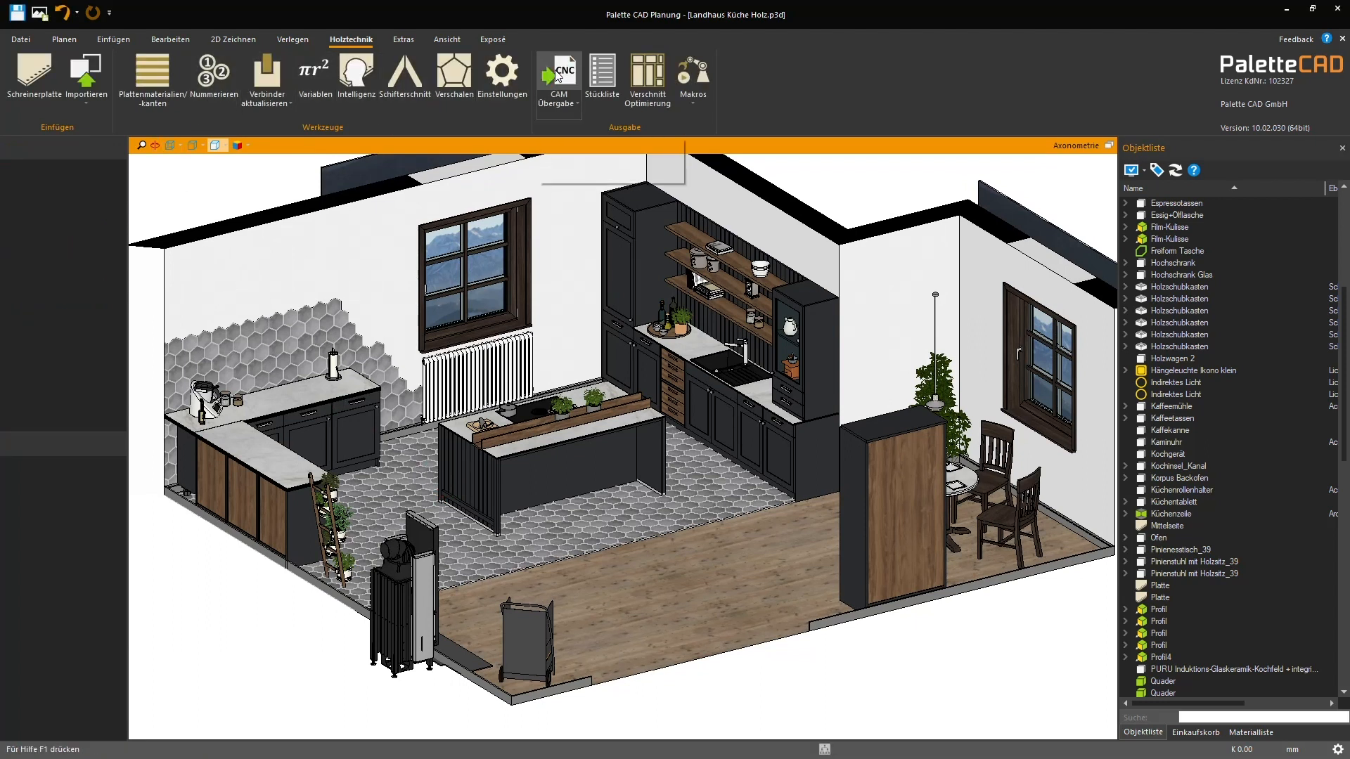
click(557, 73)
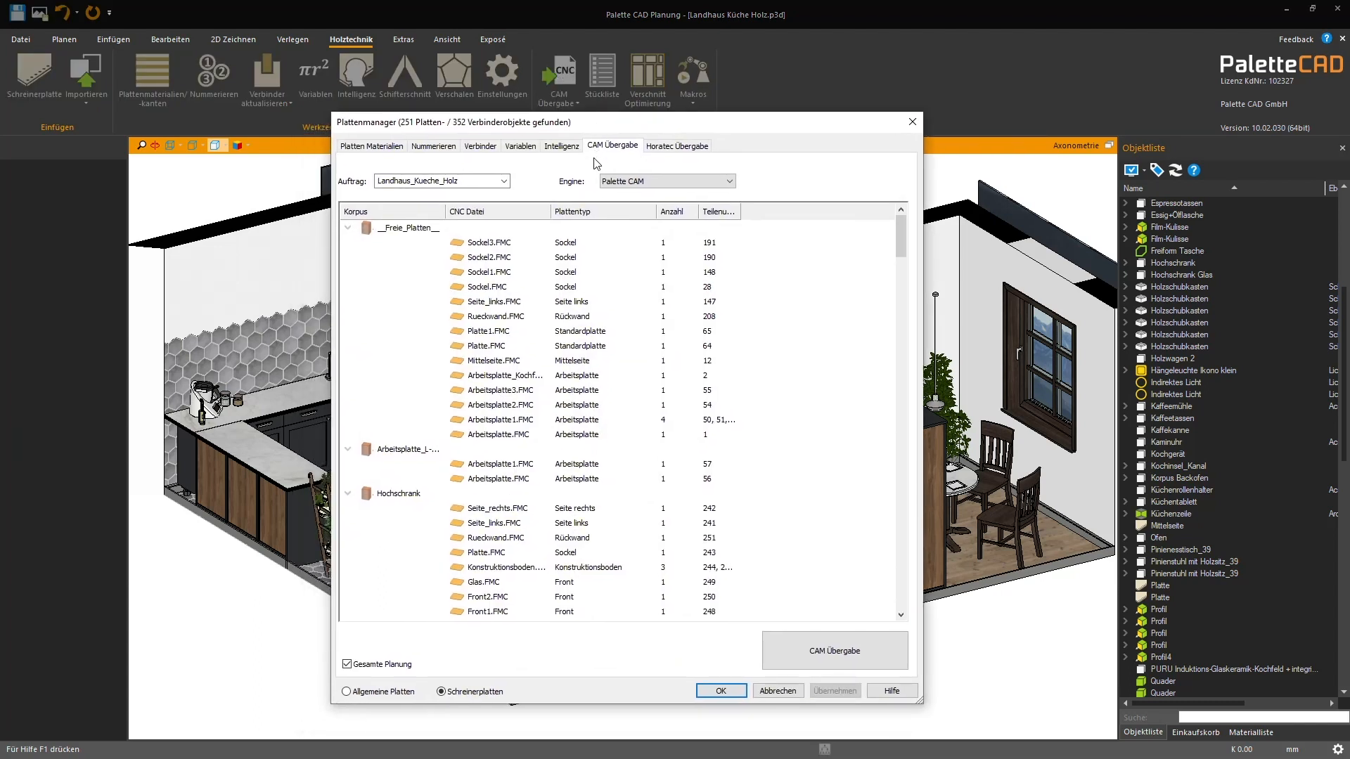
scroll(down, 3)
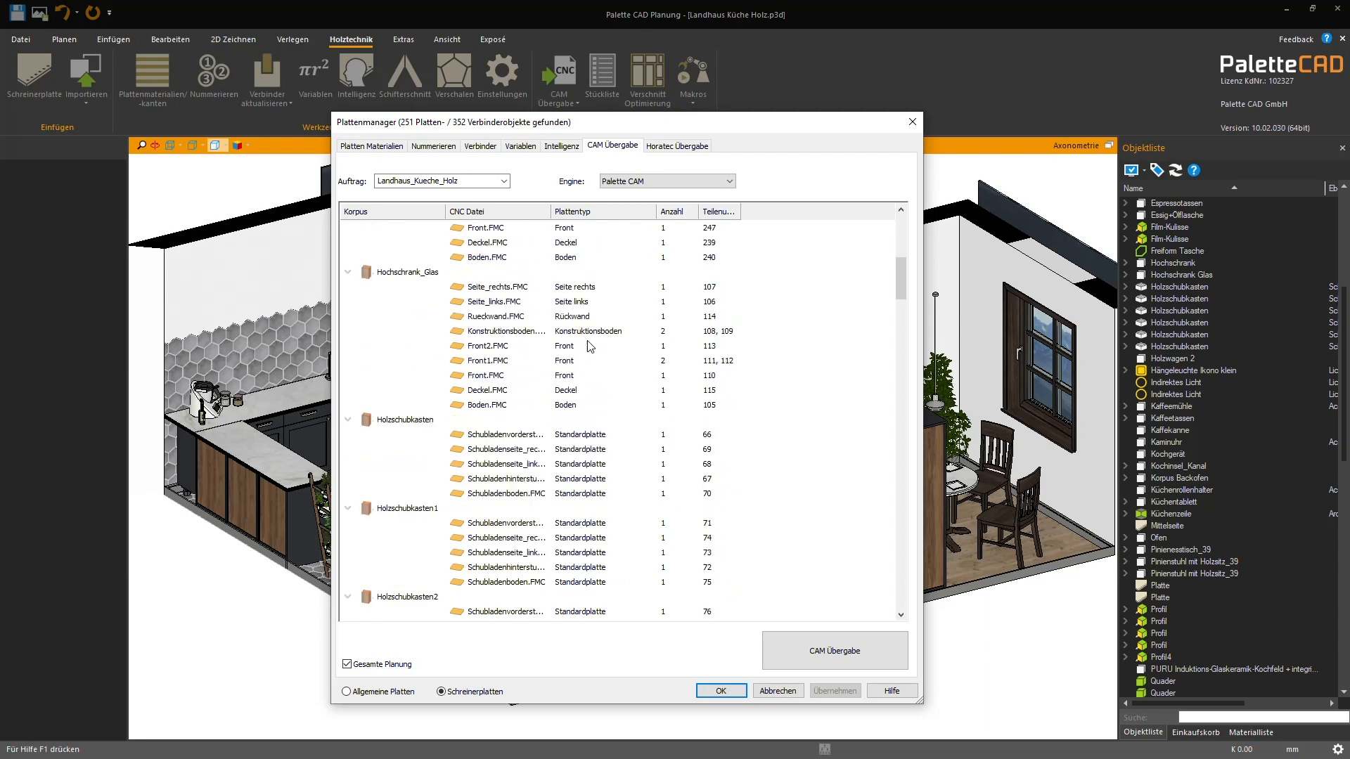